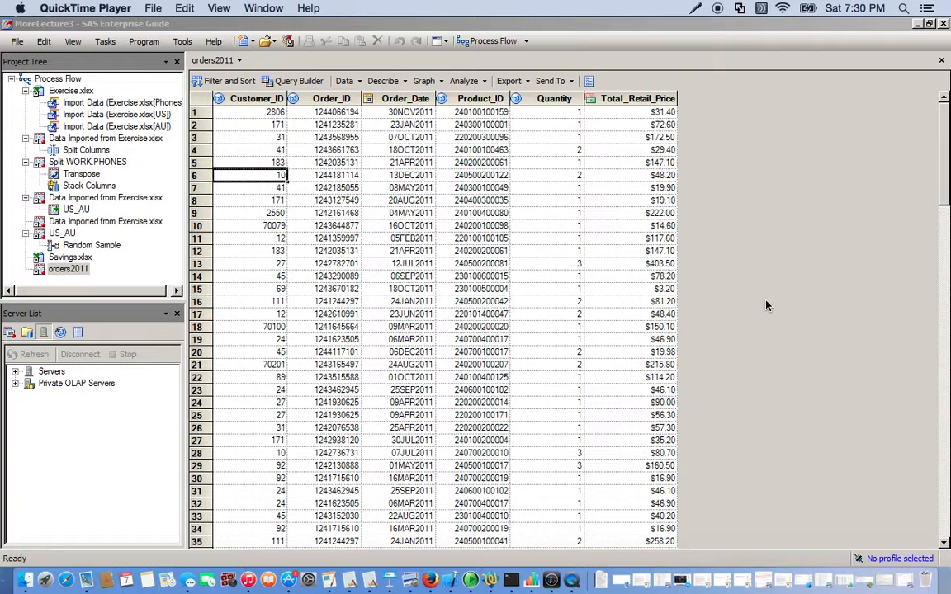
mouse_move(128, 257)
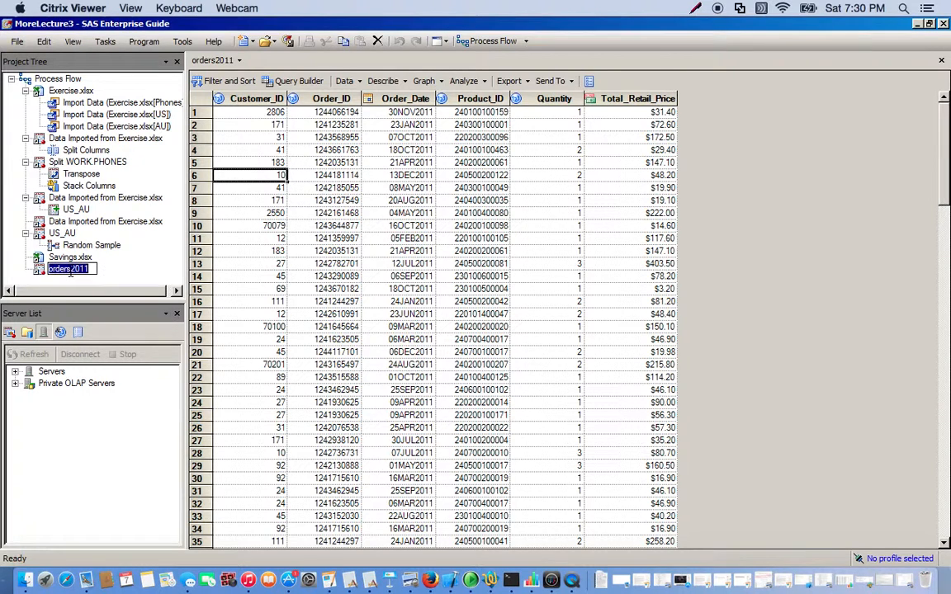
mouse_move(262, 177)
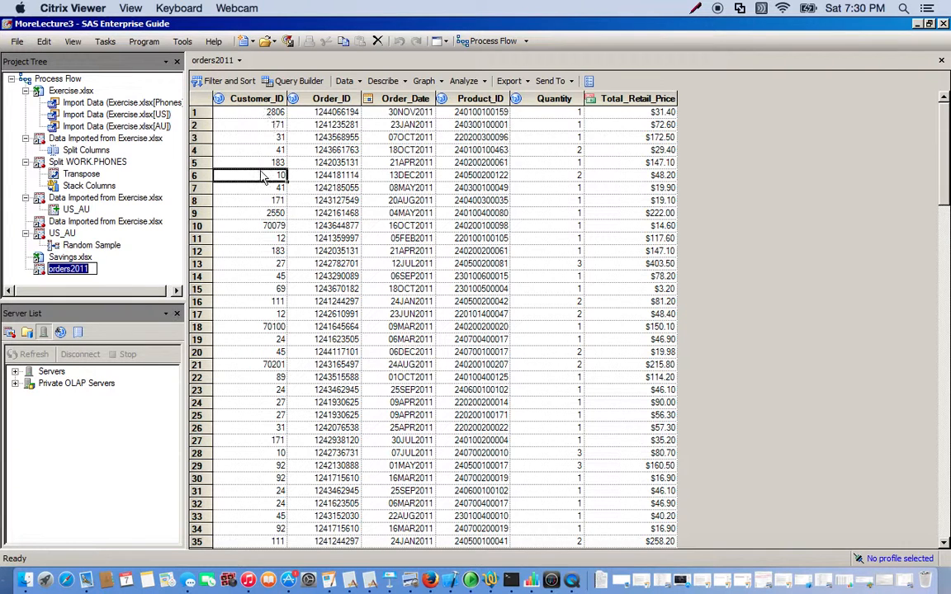
mouse_move(376, 330)
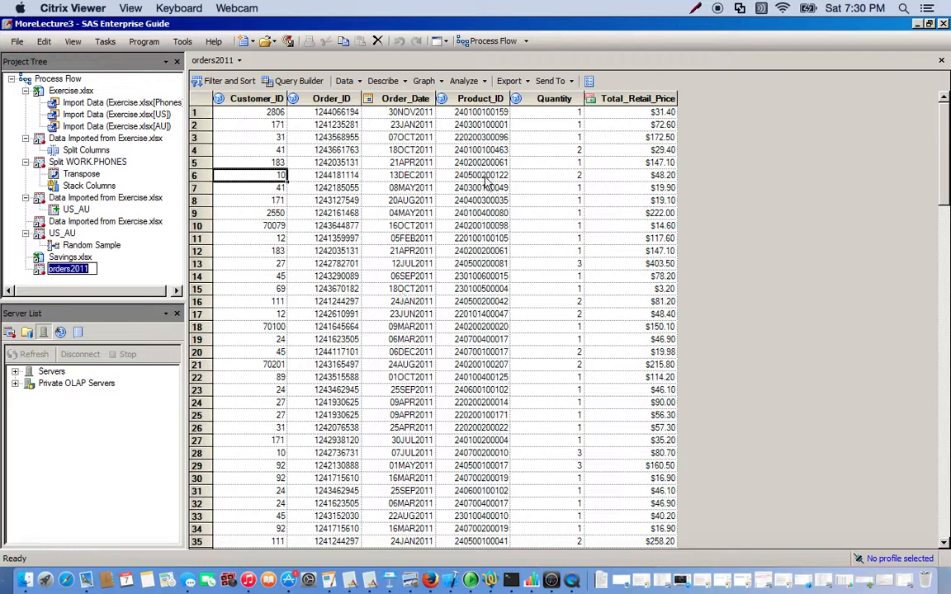
mouse_move(553, 397)
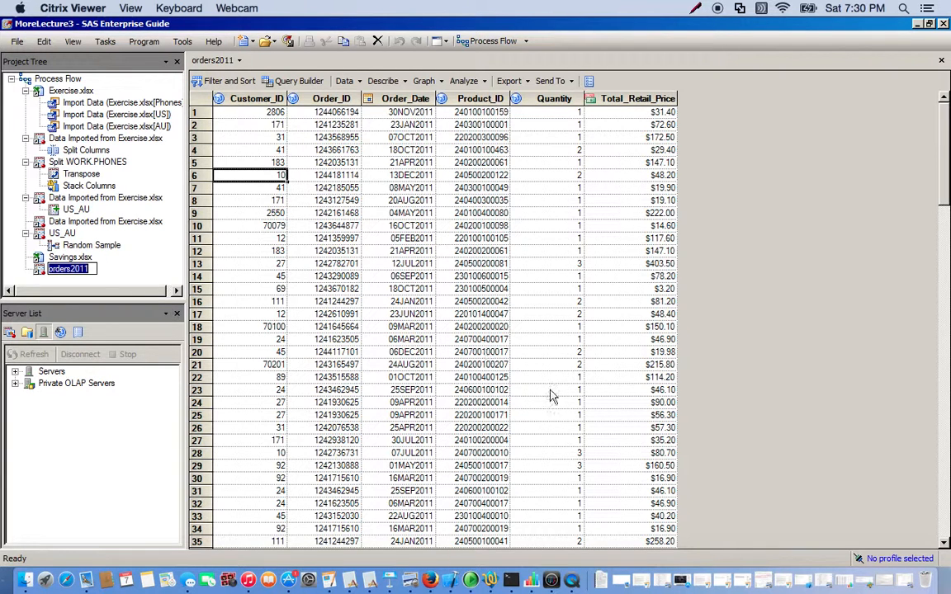
mouse_move(625, 309)
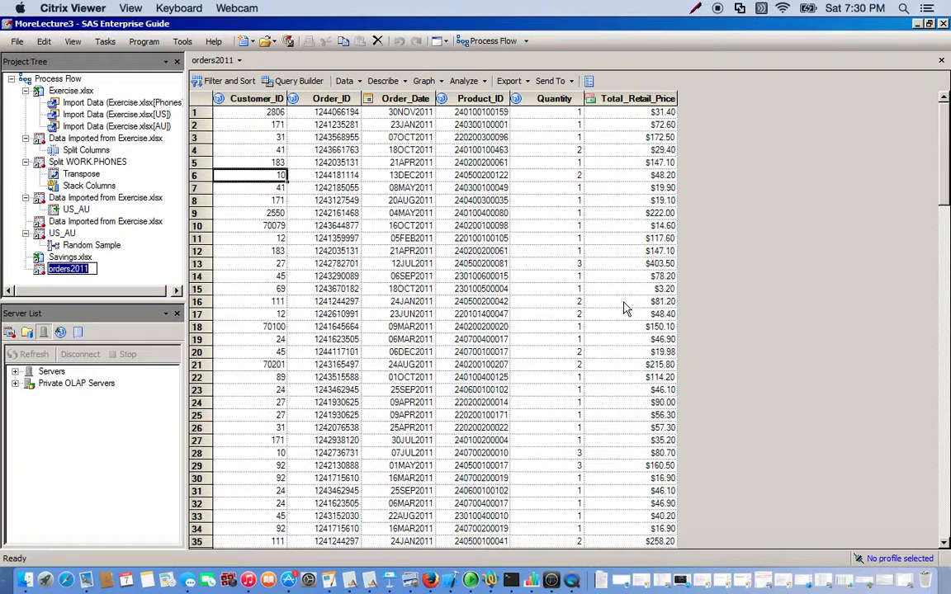
mouse_move(322, 99)
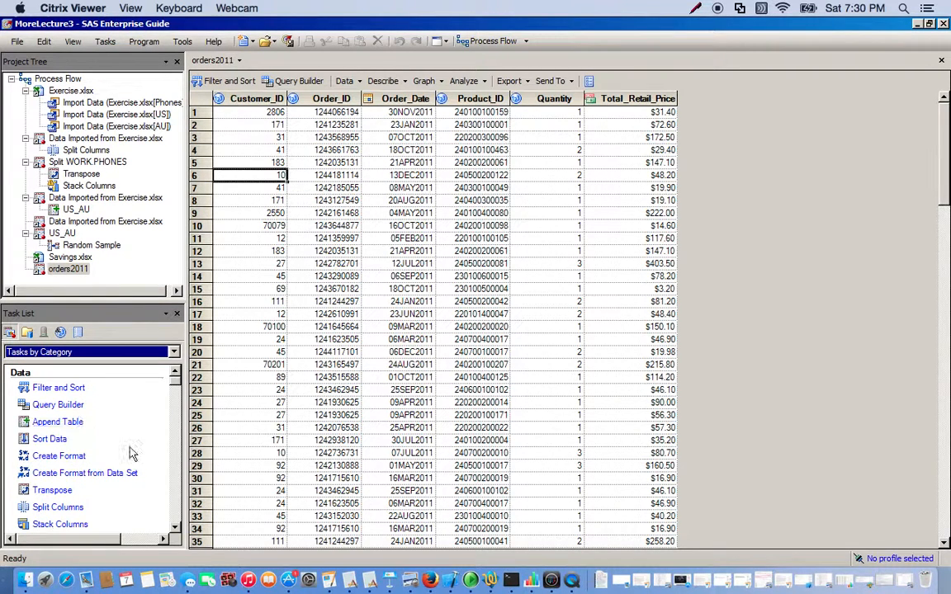
mouse_move(50, 439)
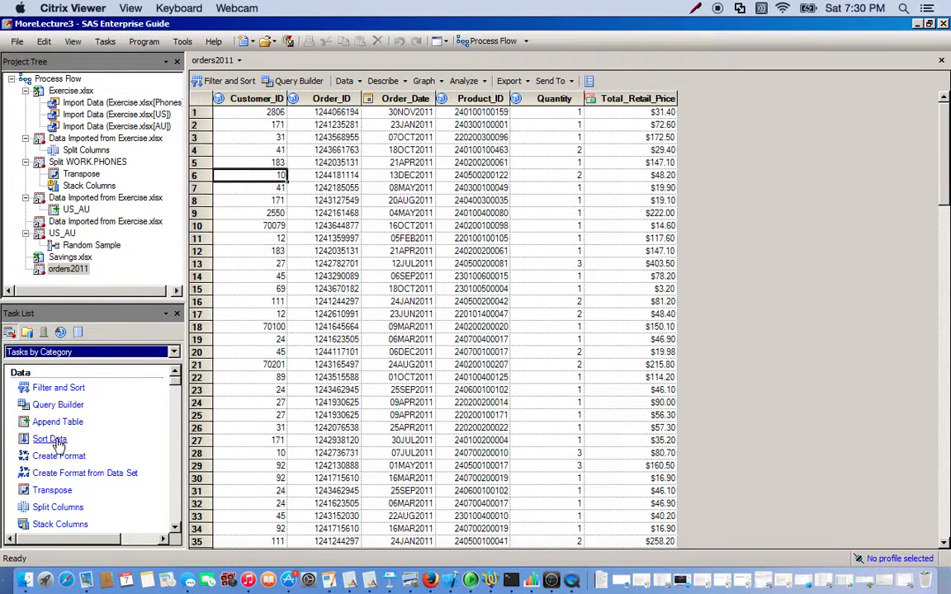
Start a Sort Data task on orders2011 from the data grid's Data menu.
click(106, 42)
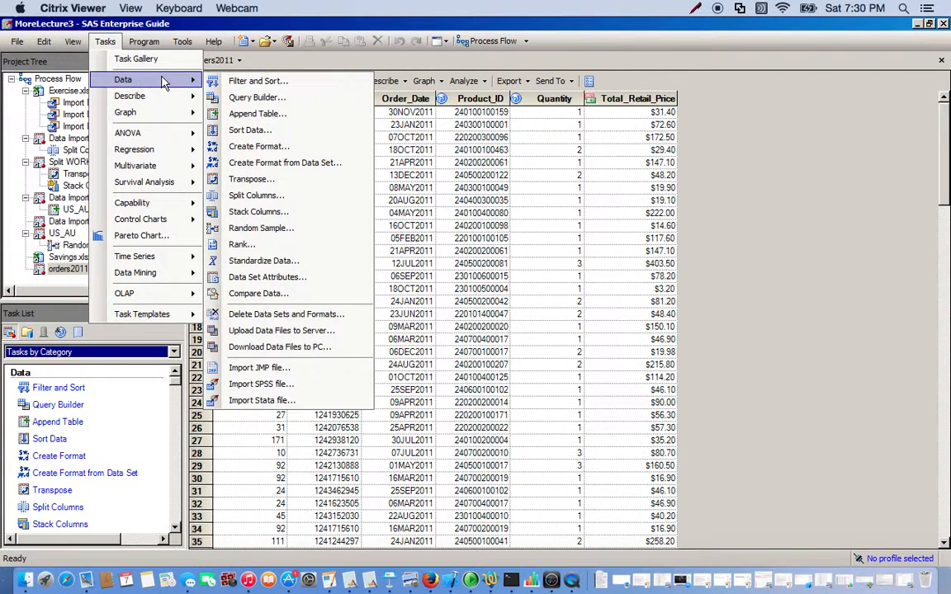
mouse_move(281, 146)
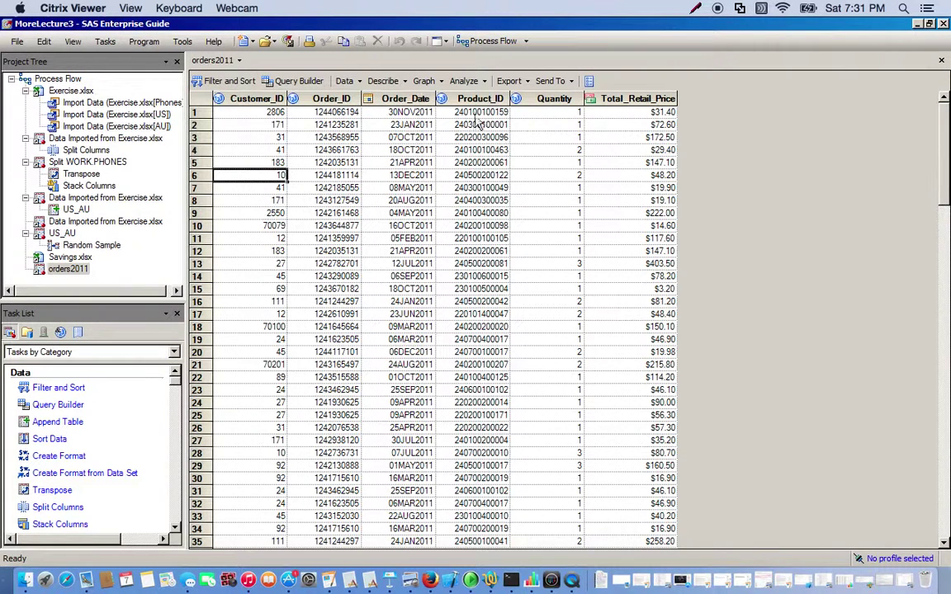
click(345, 79)
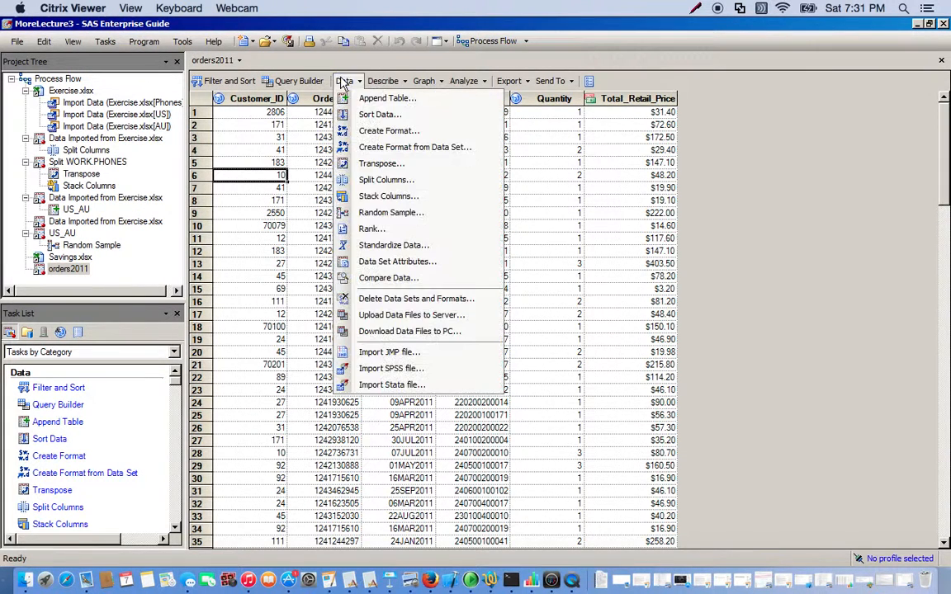
click(380, 114)
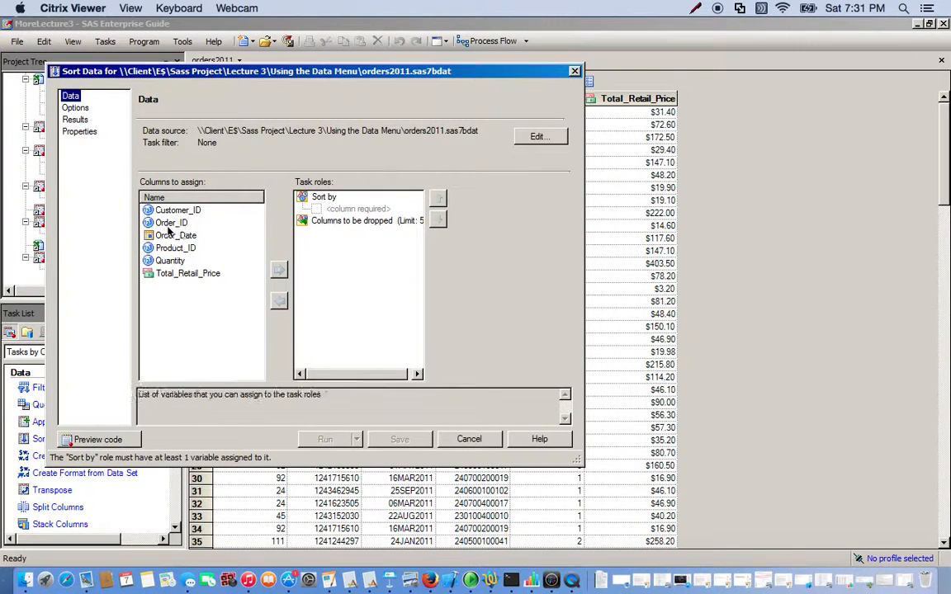
Sort by Order_ID then Product_ID, keeping only the first record per group, and move to Results.
click(277, 269)
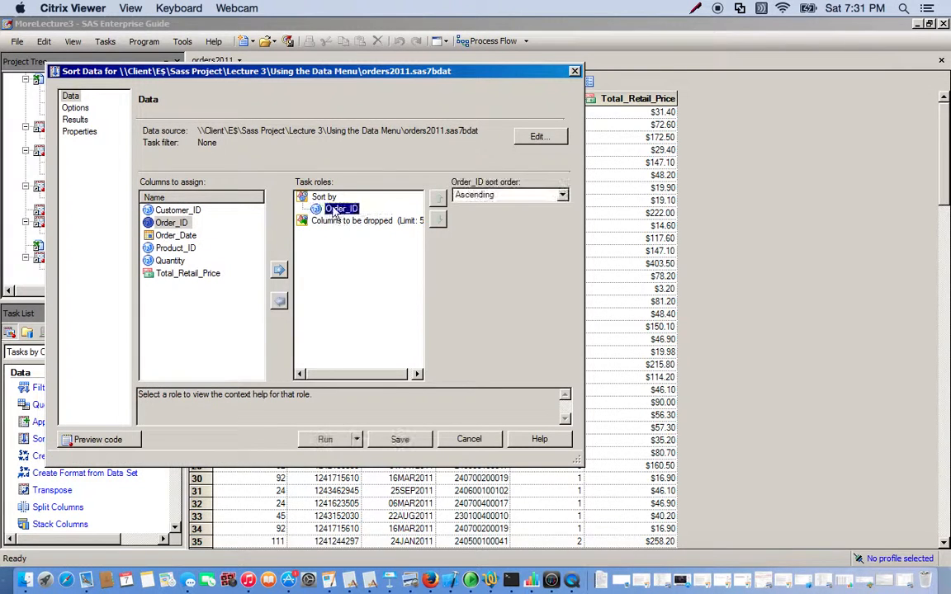
click(175, 248)
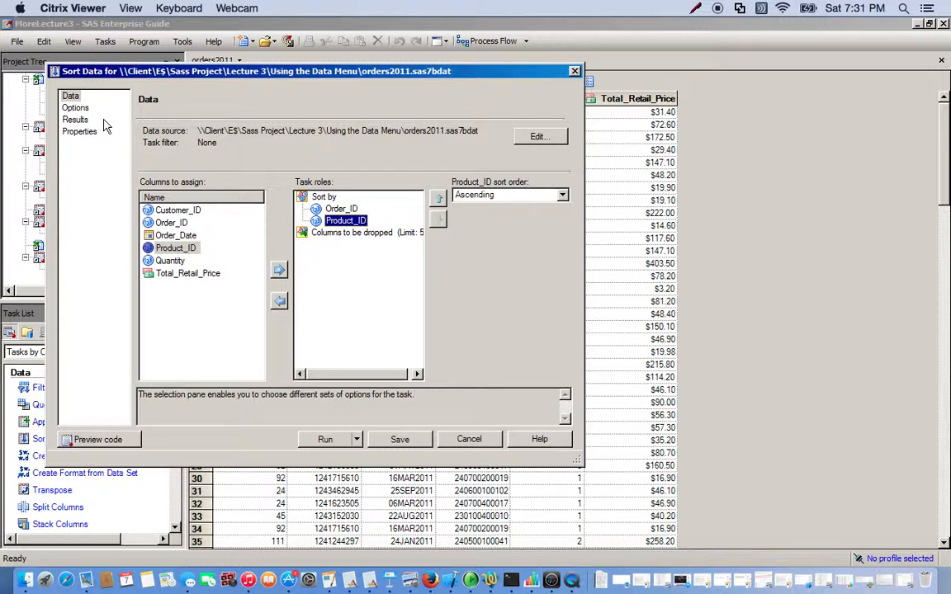
click(76, 109)
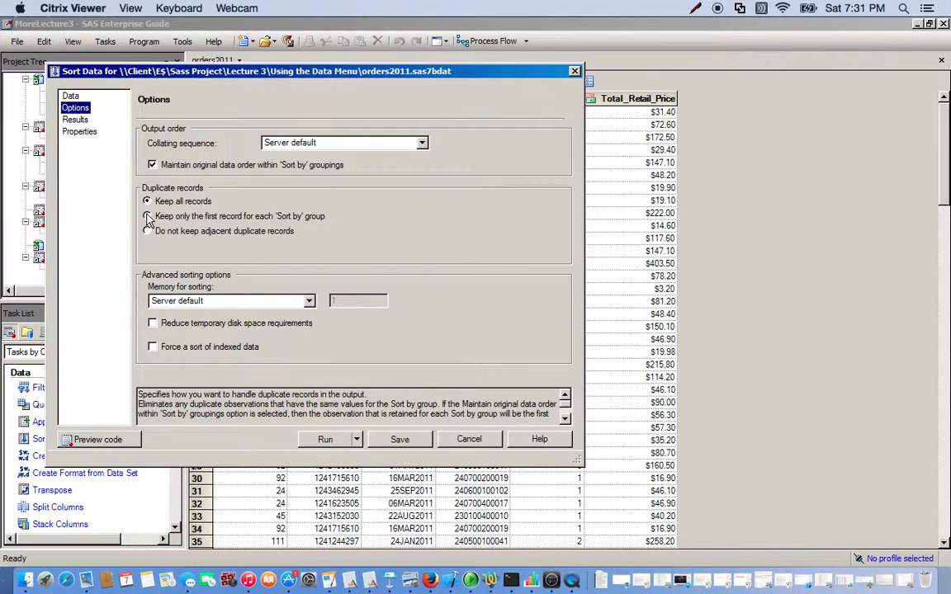
click(149, 215)
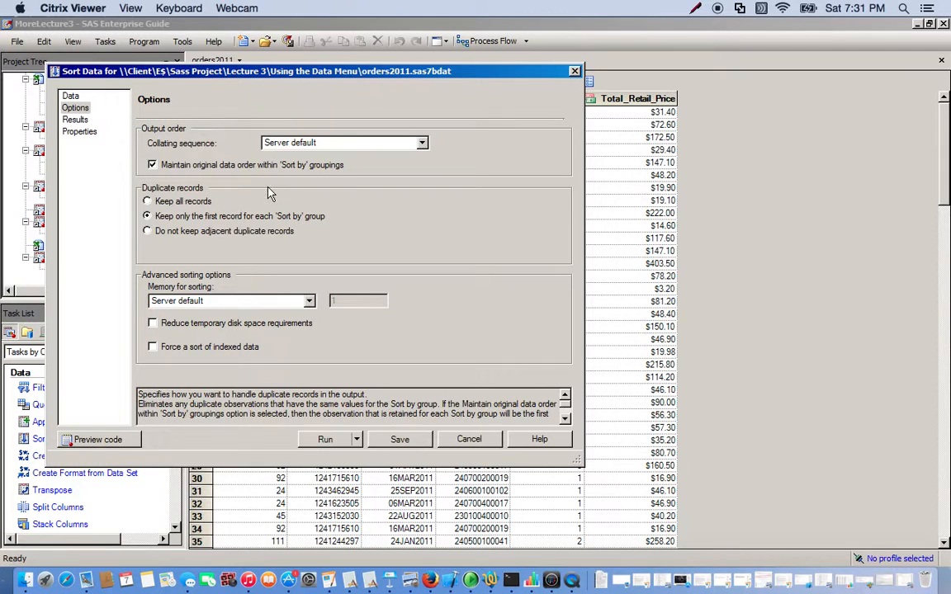
click(75, 119)
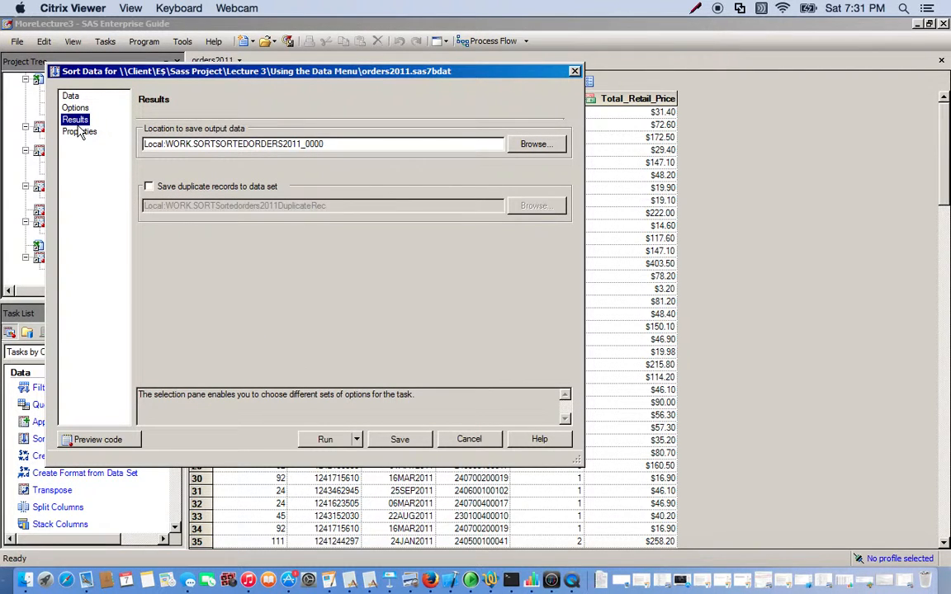
Save duplicate records to a data set named WORK.Duplicates and return to the Data page.
click(149, 185)
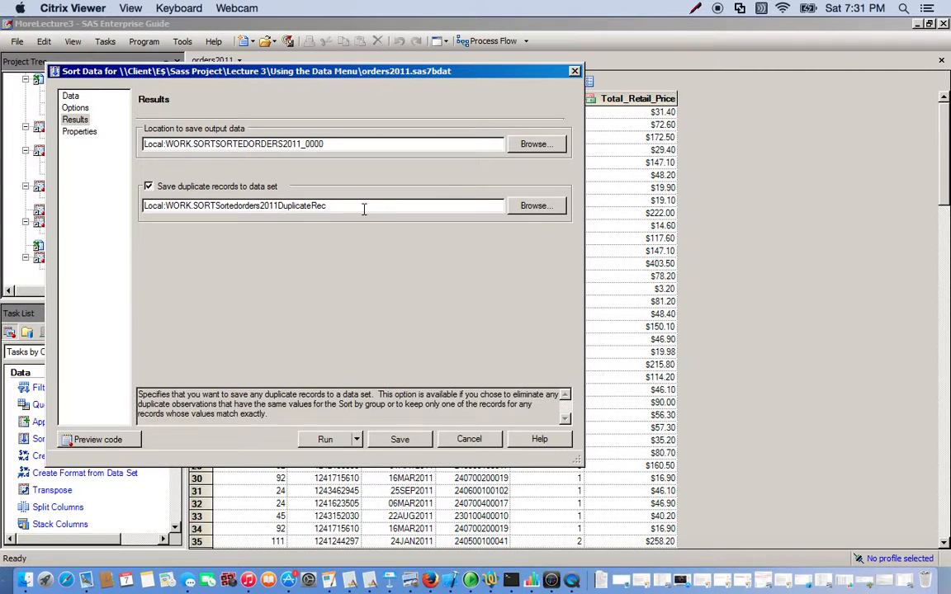
click(360, 204)
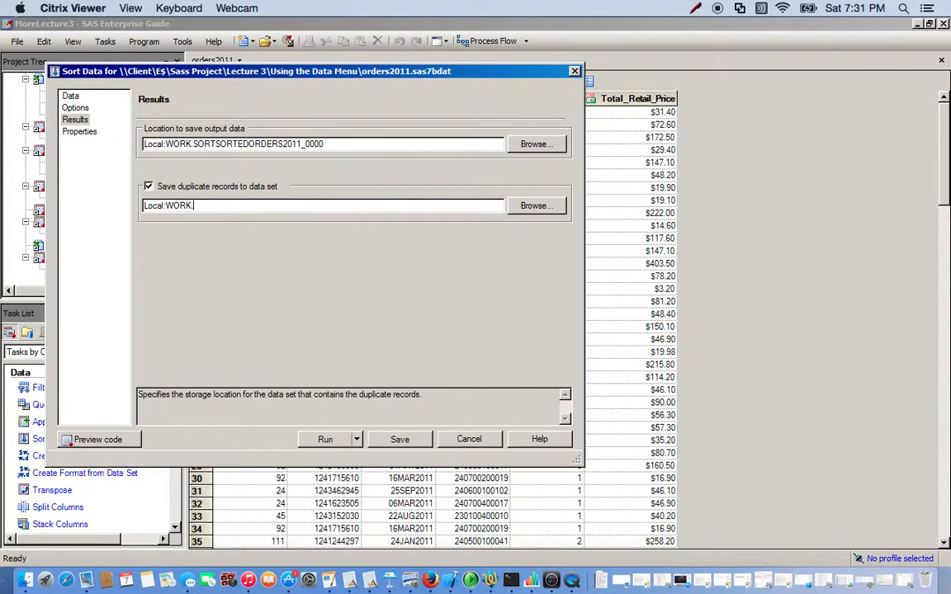
text(Dupl)
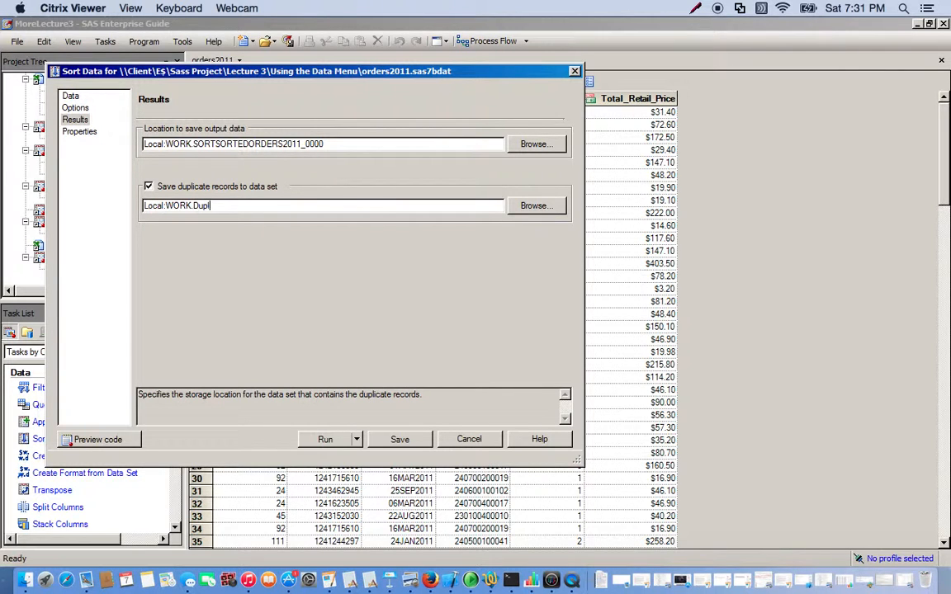
text(icates)
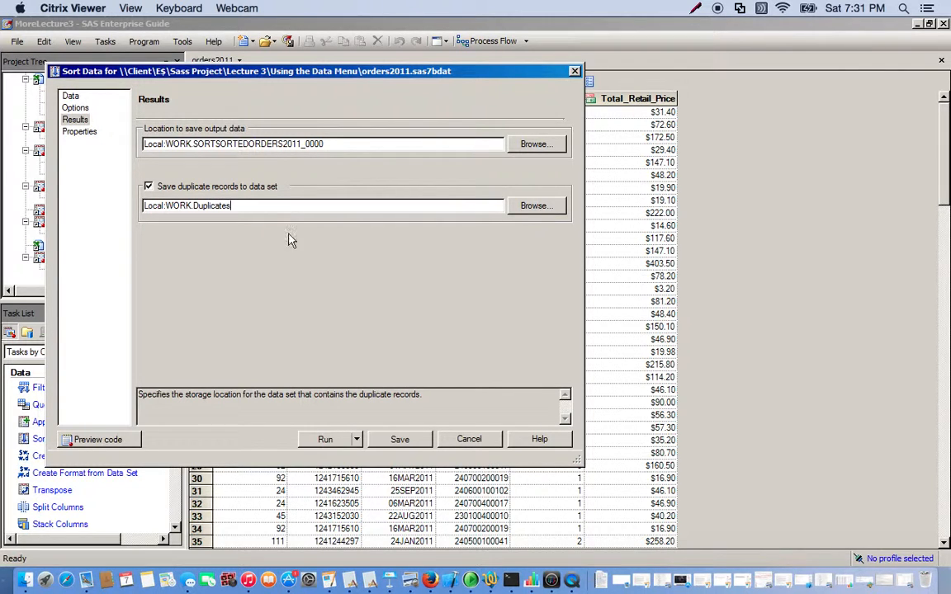
click(82, 96)
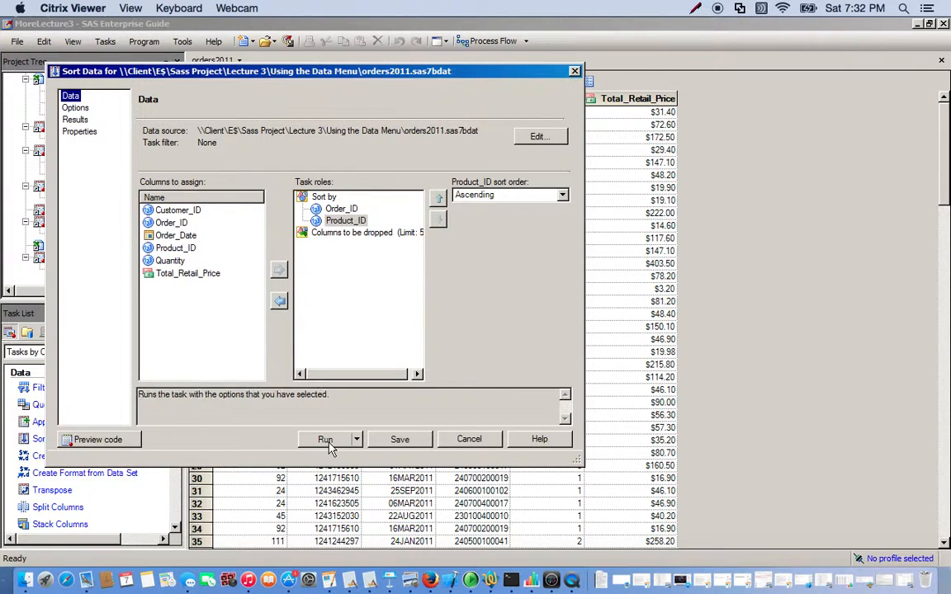
Run the sort and view the second output data set of duplicate records.
click(325, 439)
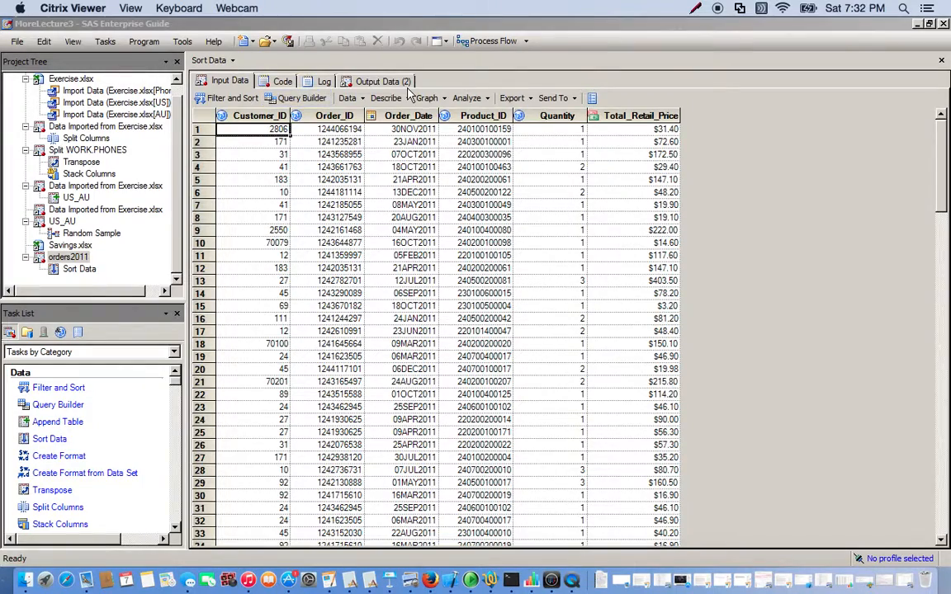
click(383, 80)
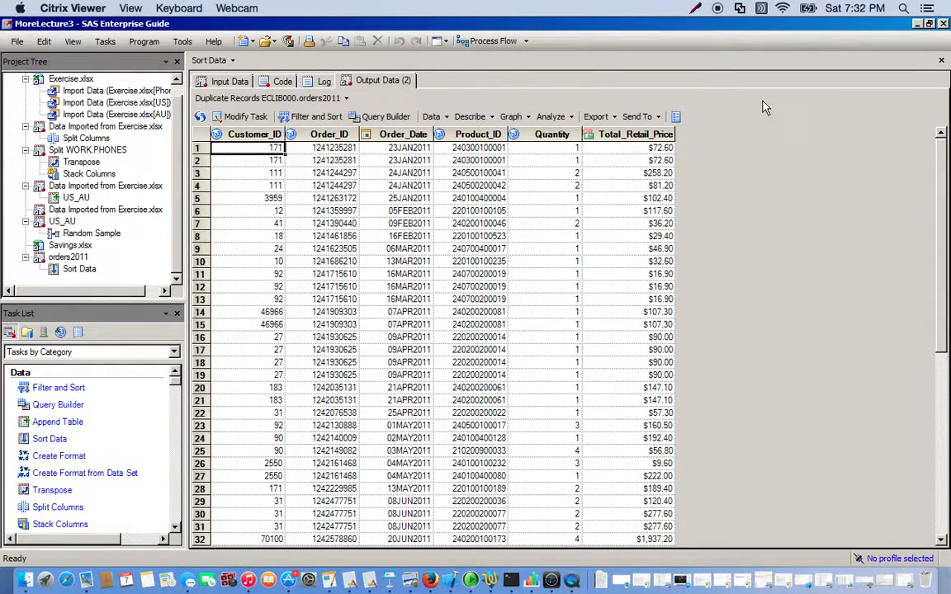